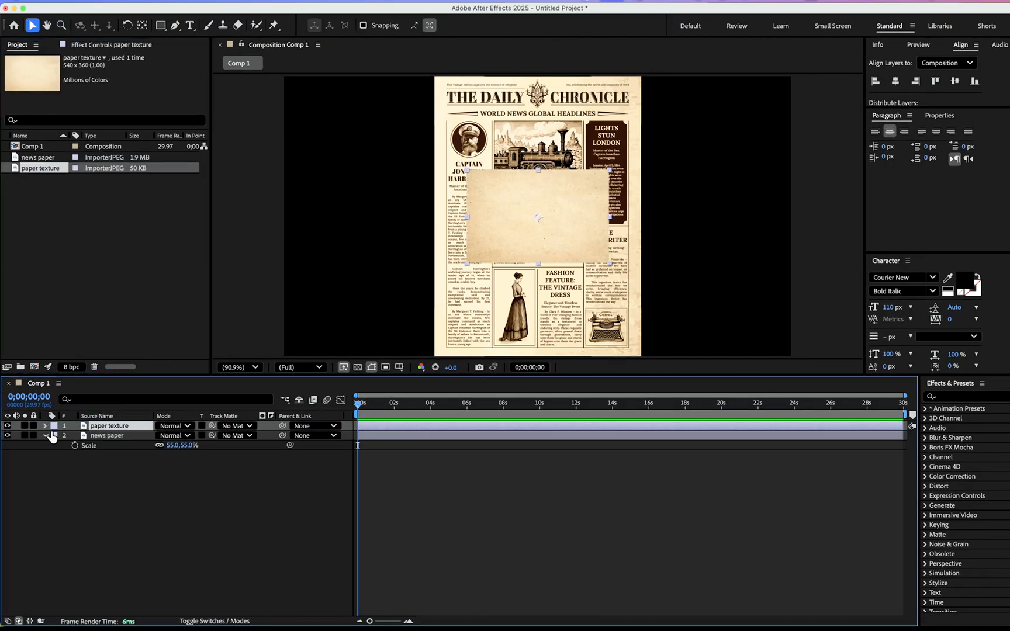
# - Set the paper texture layer's blend mode to Multiply over the newspaper
pyautogui.click(175, 425)
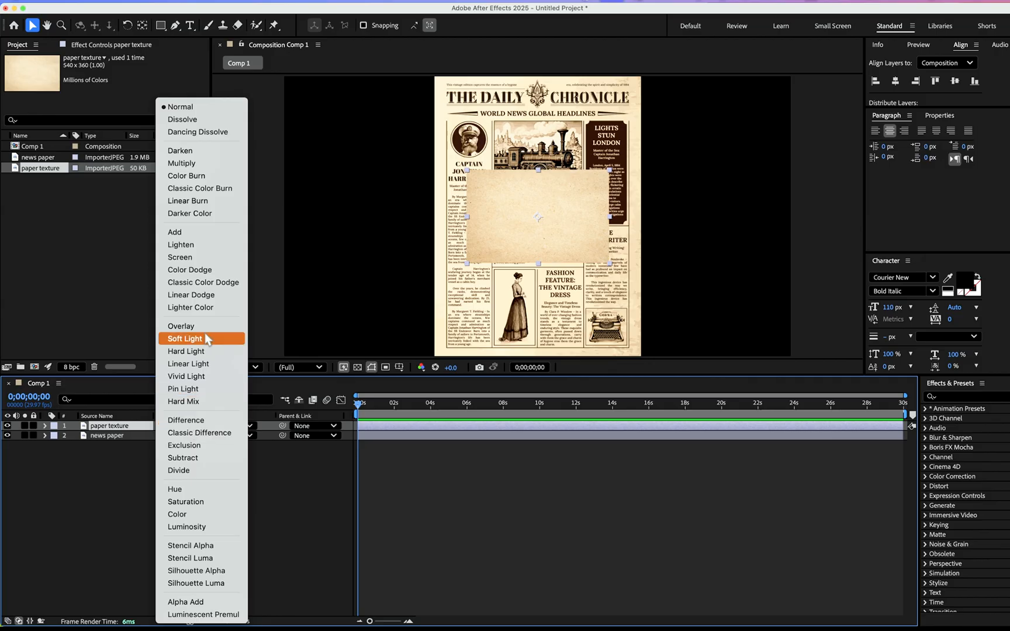
pyautogui.click(182, 163)
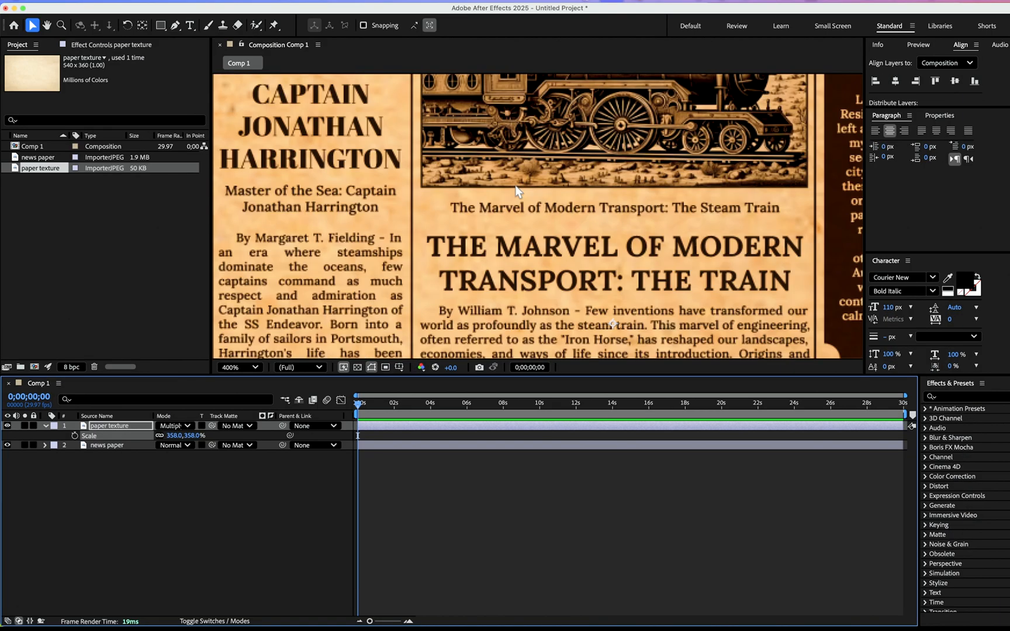
# - Create a full-frame yellow solid layer named Yellow Solid 1
pyautogui.click(236, 367)
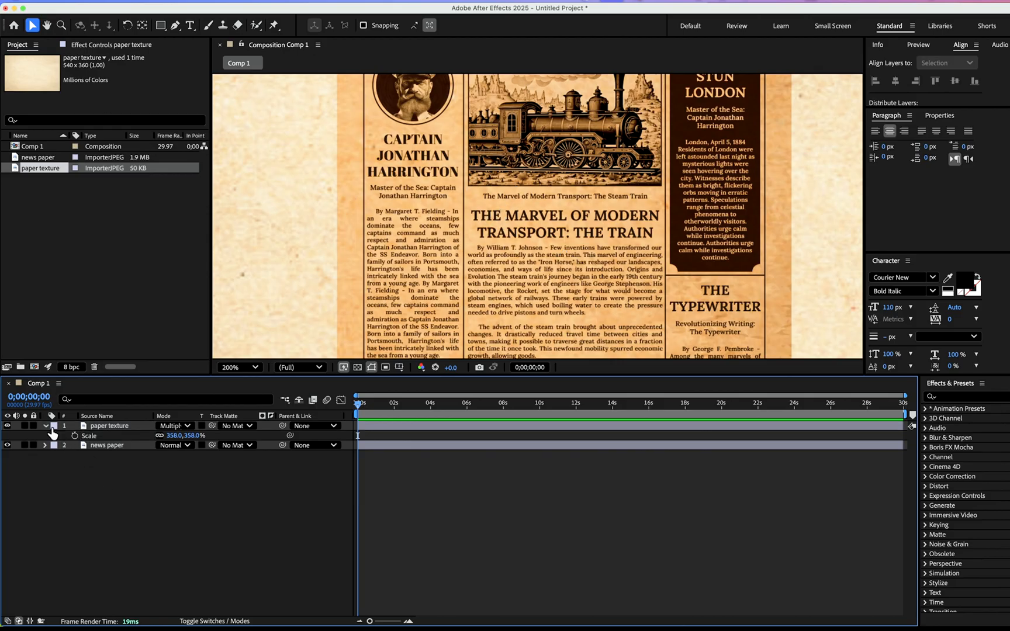
pyautogui.click(44, 425)
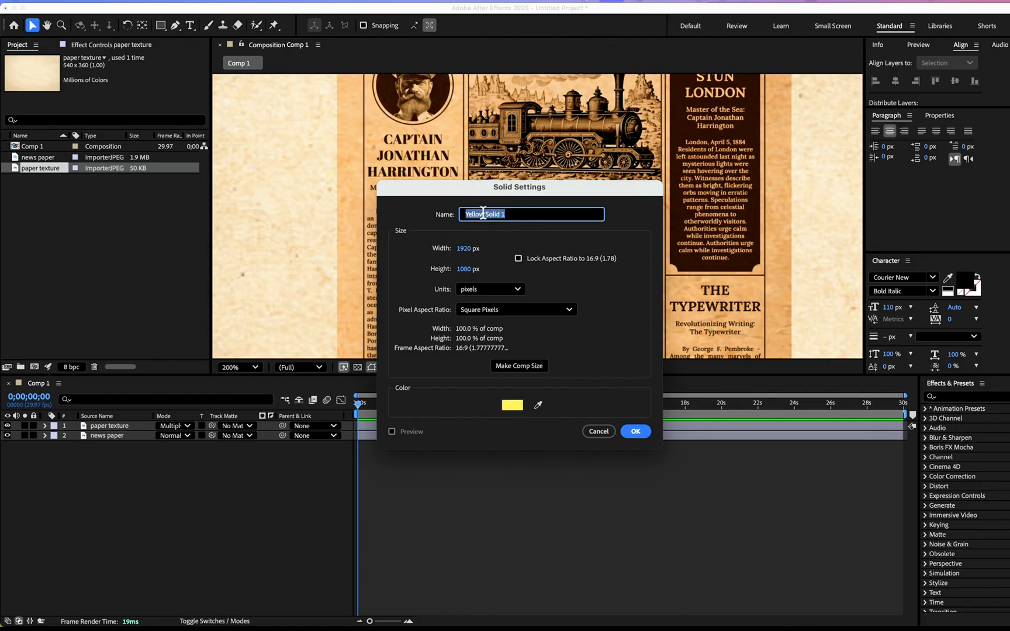
pyautogui.click(635, 431)
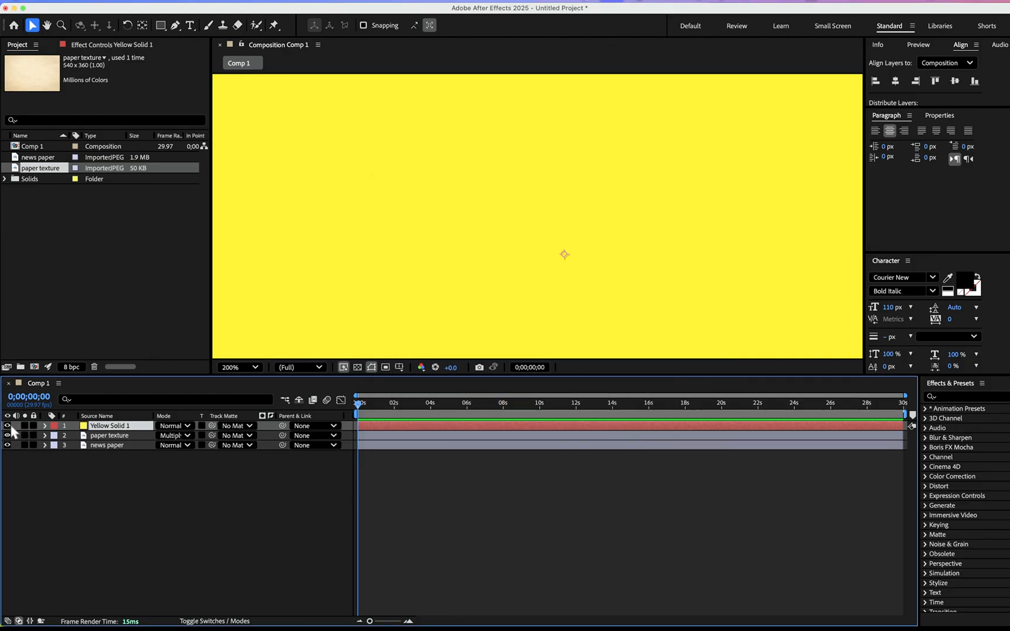
# - Find the Stroke effect by searching 'strok' and draw a mask with the Pen tool
pyautogui.click(960, 396)
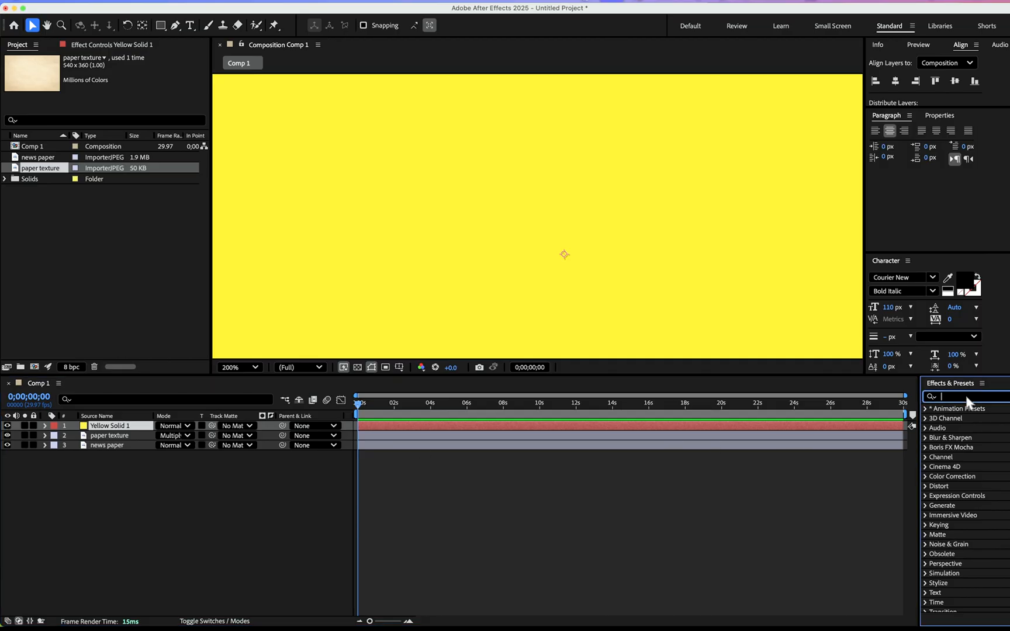
pyautogui.write('strok')
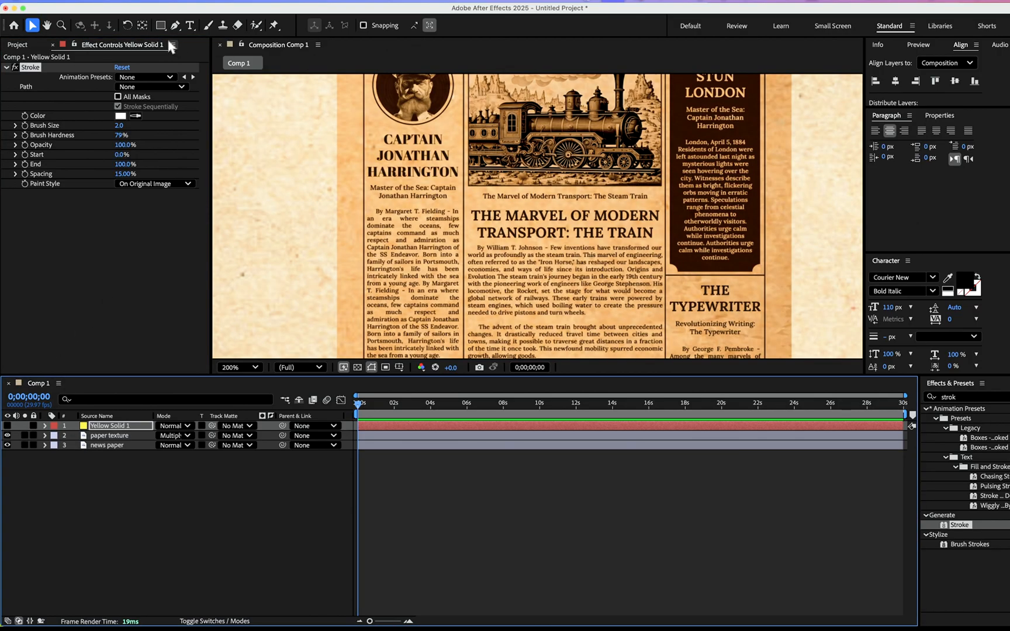
pyautogui.click(174, 25)
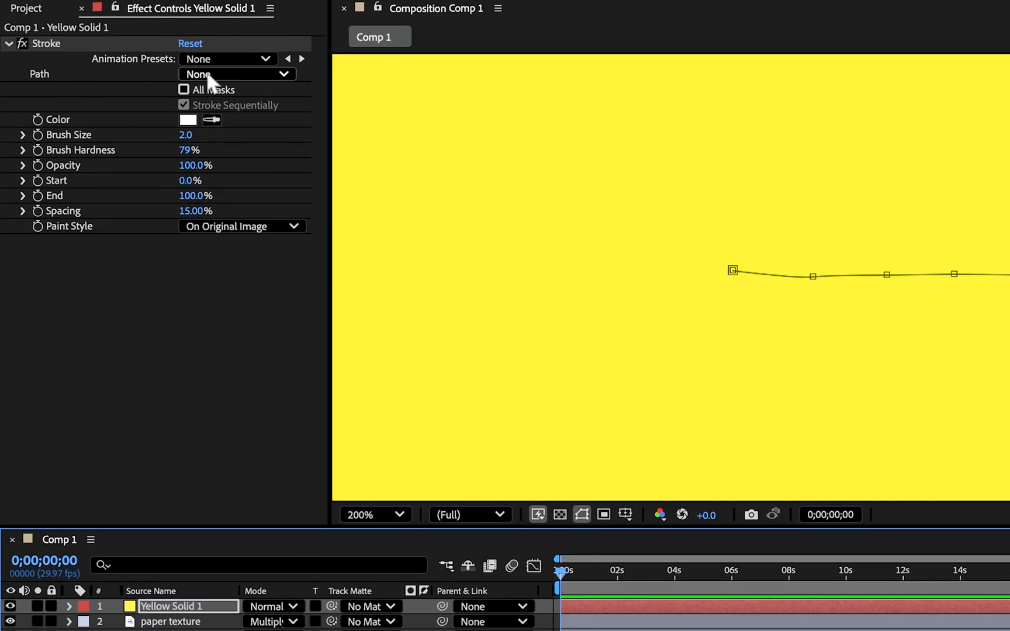
# - Set Stroke Path to Mask 1 and Paint Style to On Transparent, with Multiply blending
pyautogui.click(235, 74)
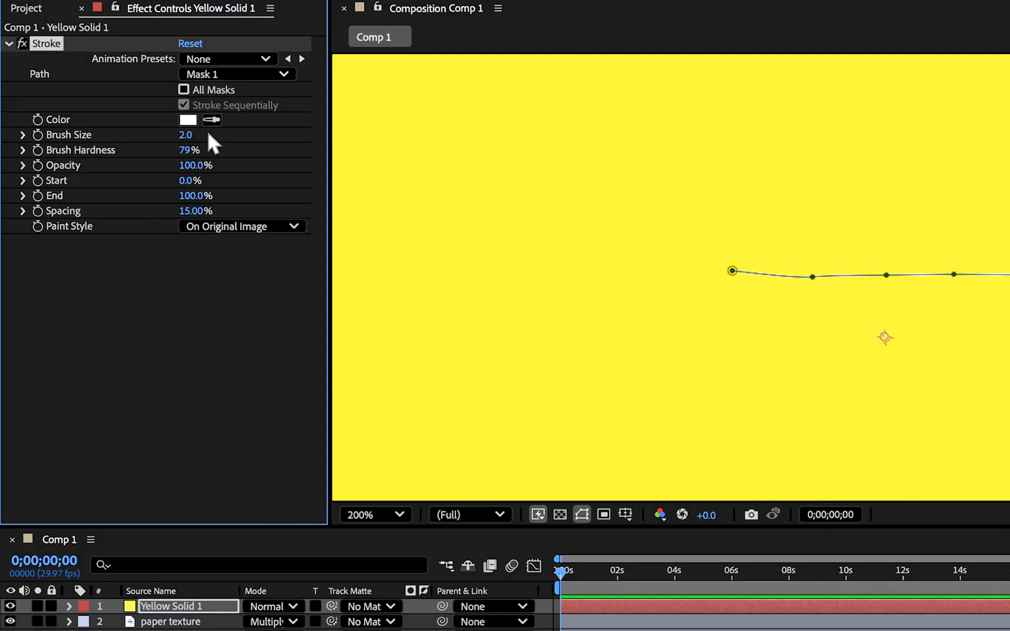
pyautogui.click(241, 226)
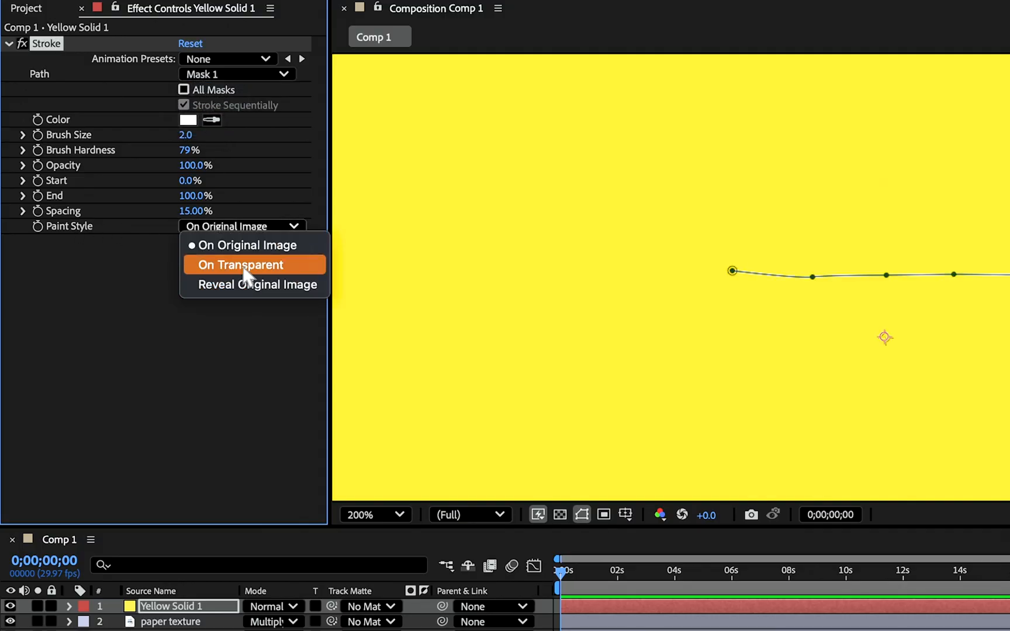
pyautogui.click(241, 265)
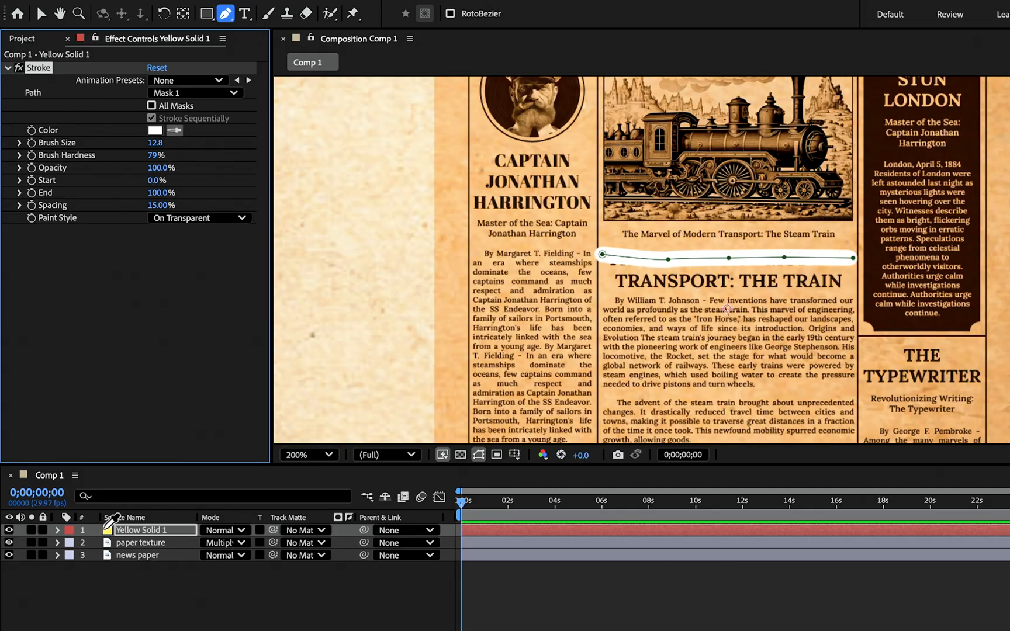
pyautogui.click(154, 130)
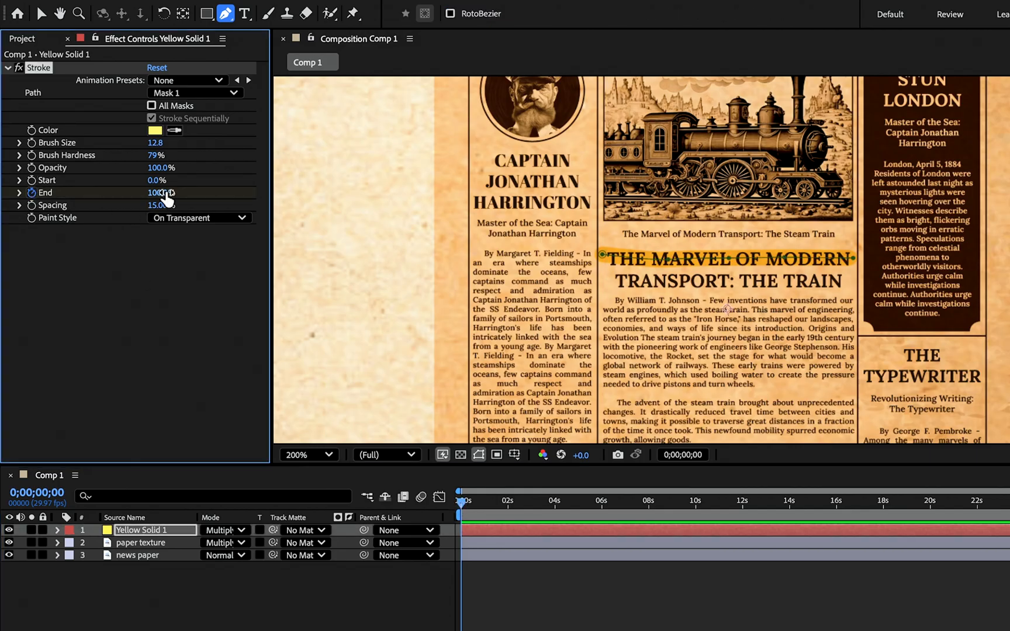
# - Keyframe Stroke End from 0% at the start to a later time, and enable All Masks
pyautogui.click(157, 193)
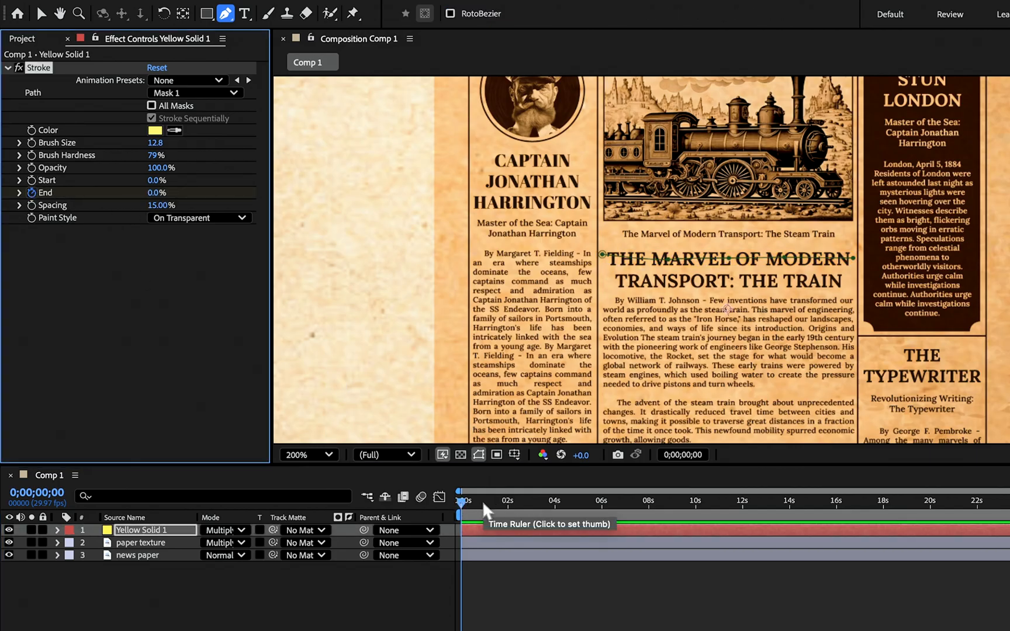
pyautogui.click(484, 501)
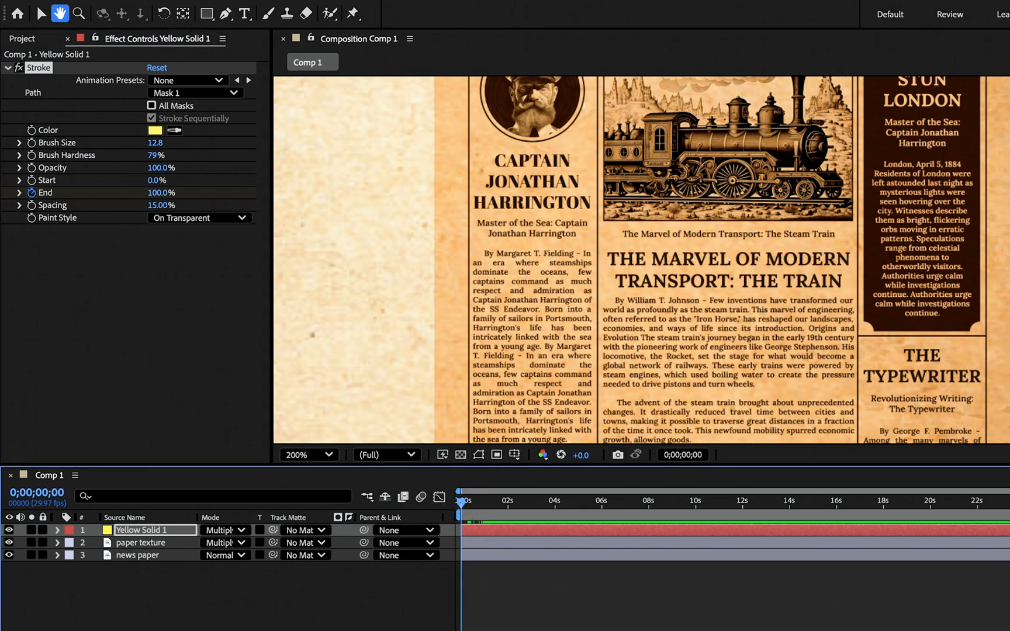
pyautogui.click(225, 14)
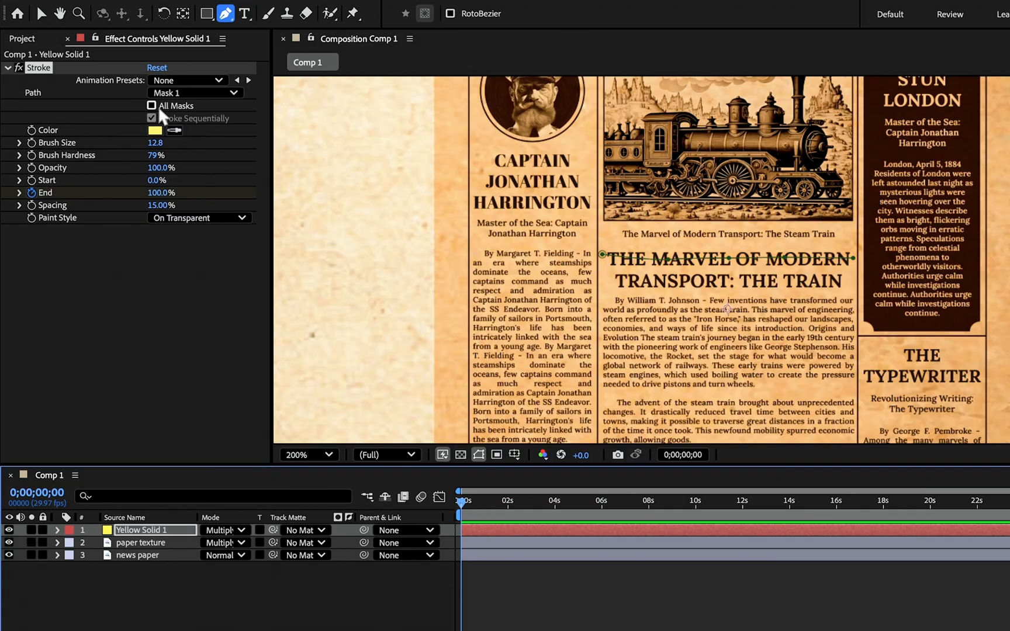
pyautogui.click(151, 105)
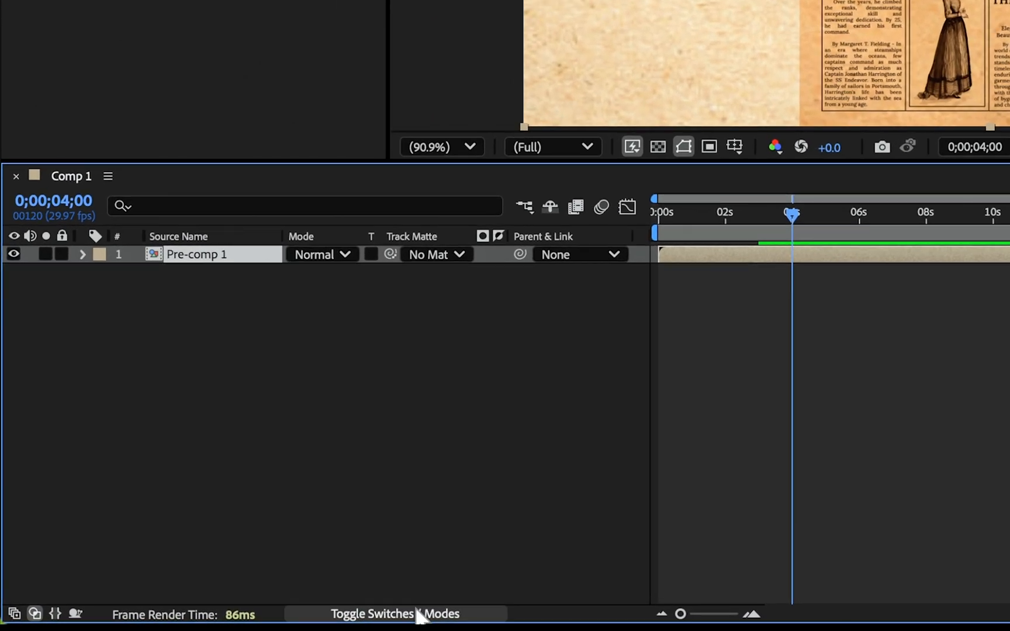
# - Show the layer switch columns in the timeline
pyautogui.click(405, 254)
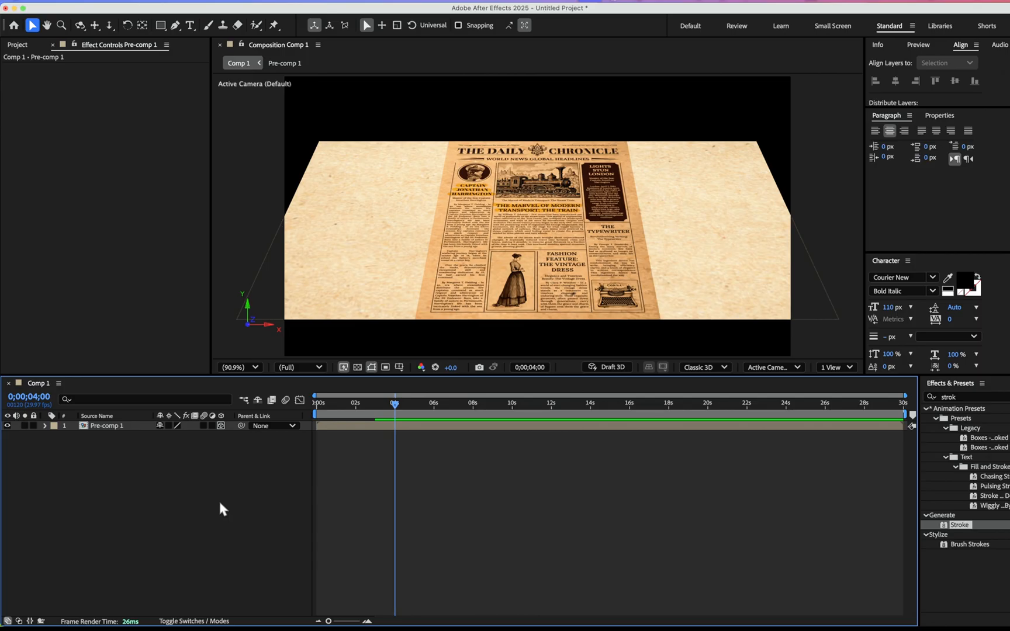
pyautogui.moveTo(126, 463)
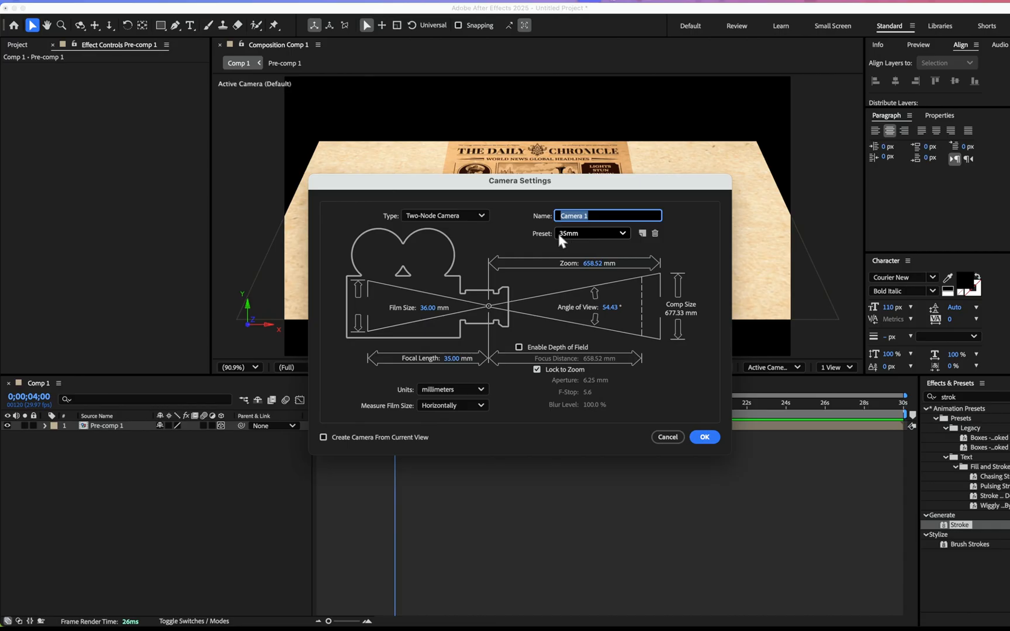
# - Add Camera 1, frame the fashion illustration with the camera tools, and expand its properties
pyautogui.click(703, 436)
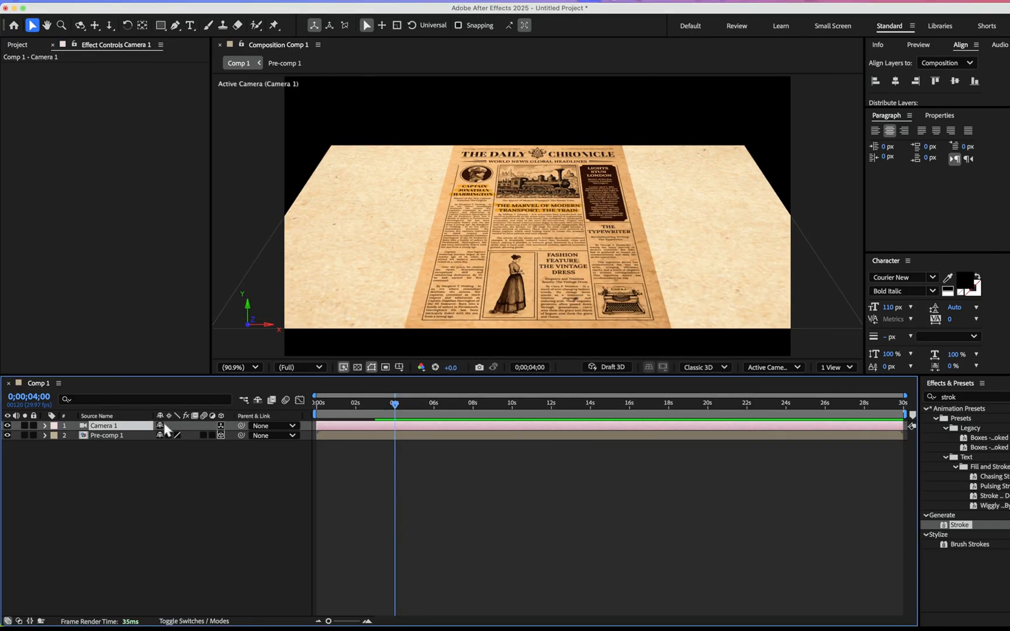
pyautogui.click(79, 25)
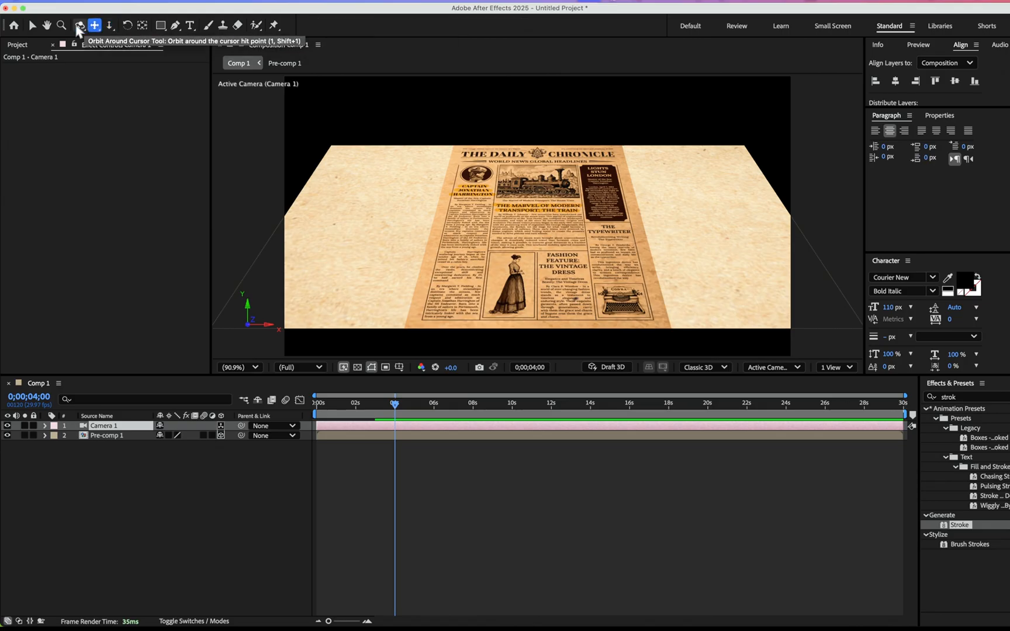
pyautogui.click(108, 25)
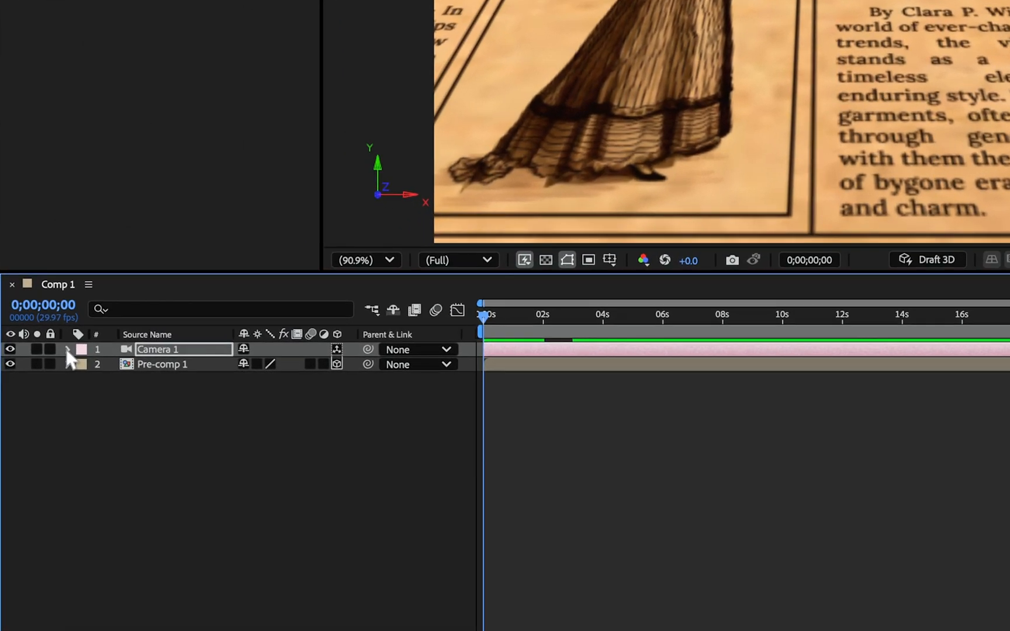
pyautogui.click(68, 349)
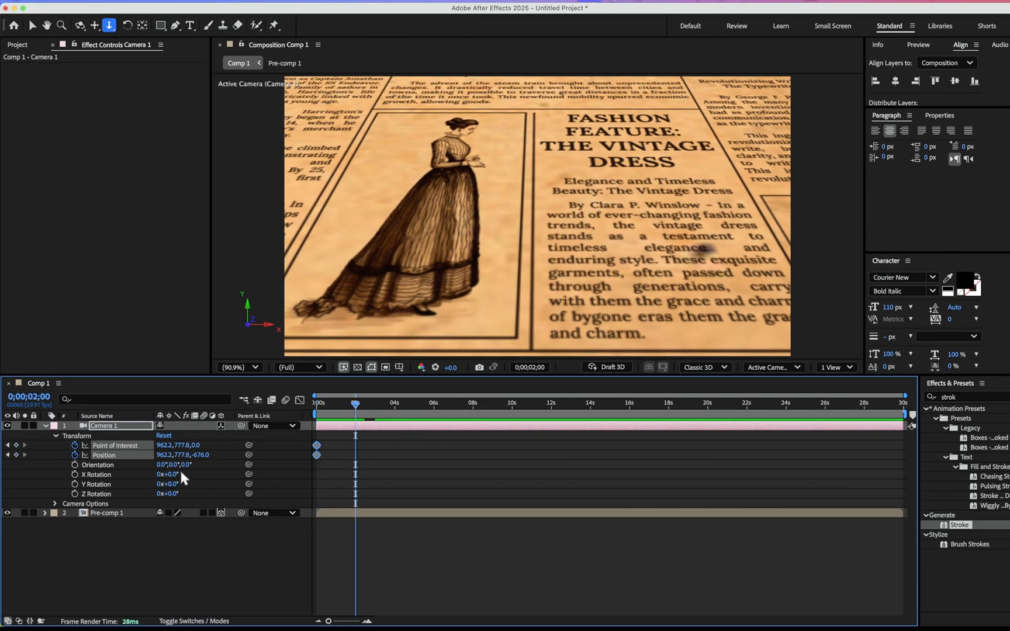
# - Keyframe Camera 1's start, reframe onto the train headline, and return to 0s
pyautogui.click(94, 25)
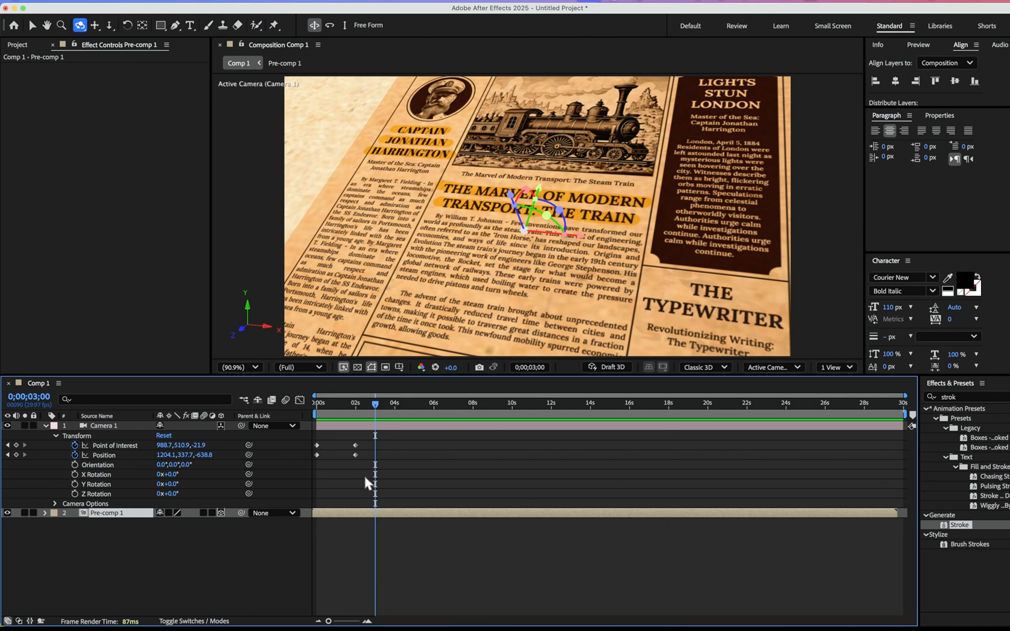
pyautogui.moveTo(367, 449)
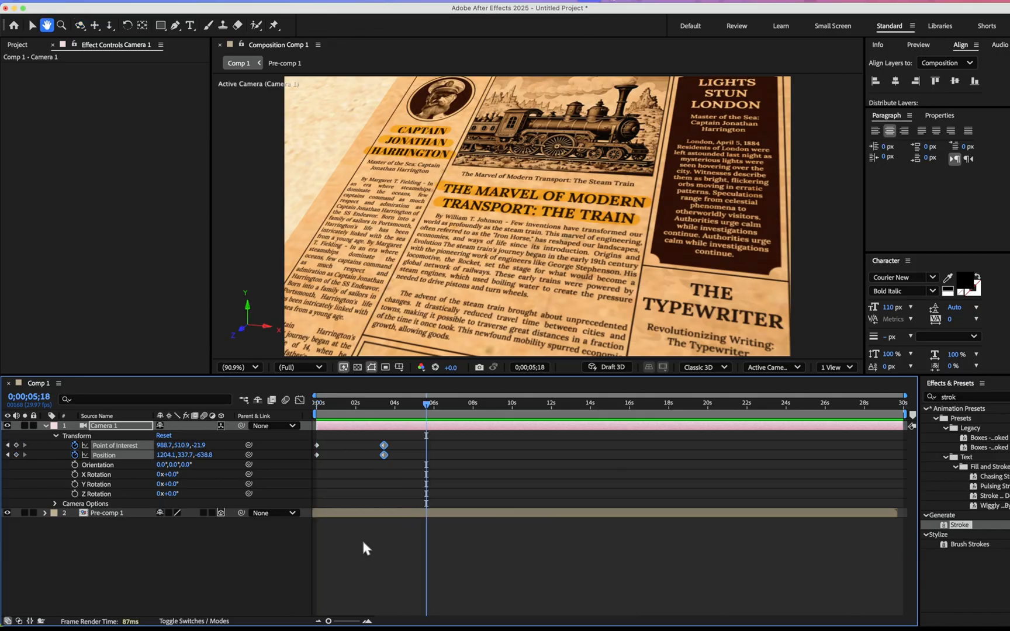
pyautogui.click(109, 25)
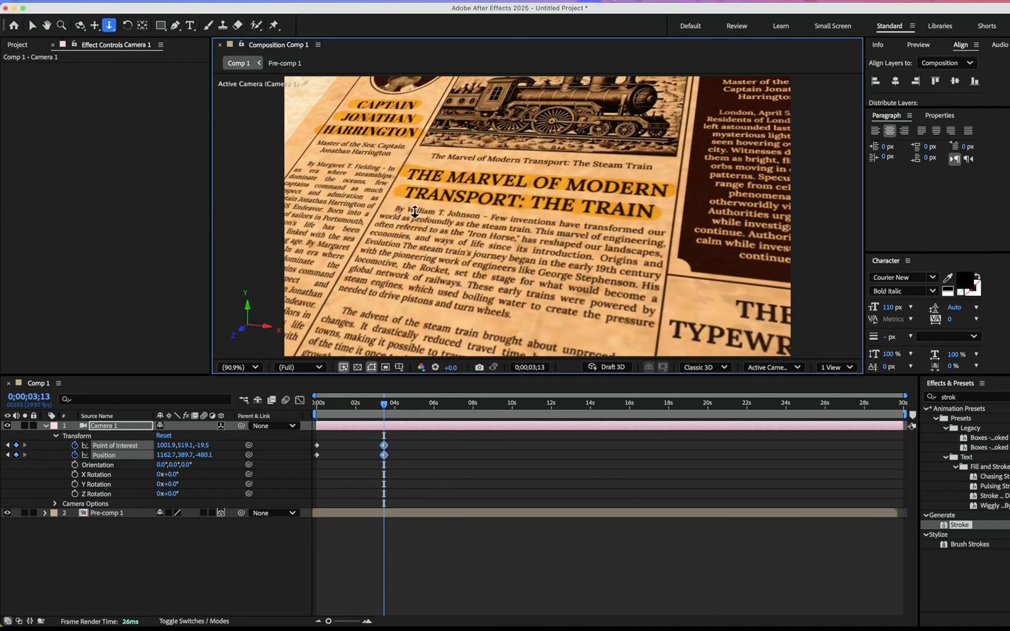
pyautogui.click(315, 403)
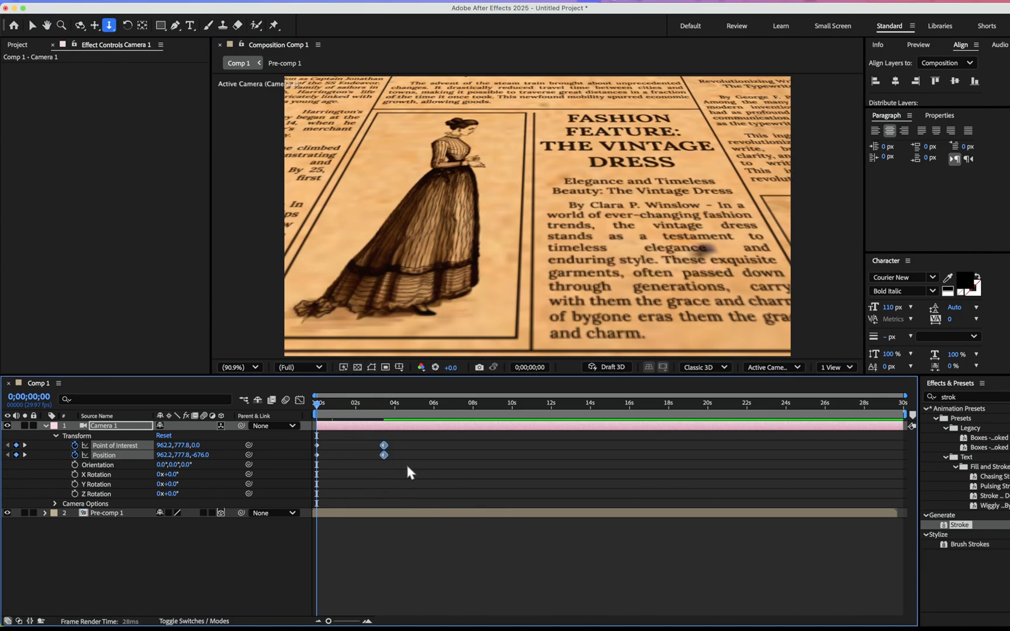